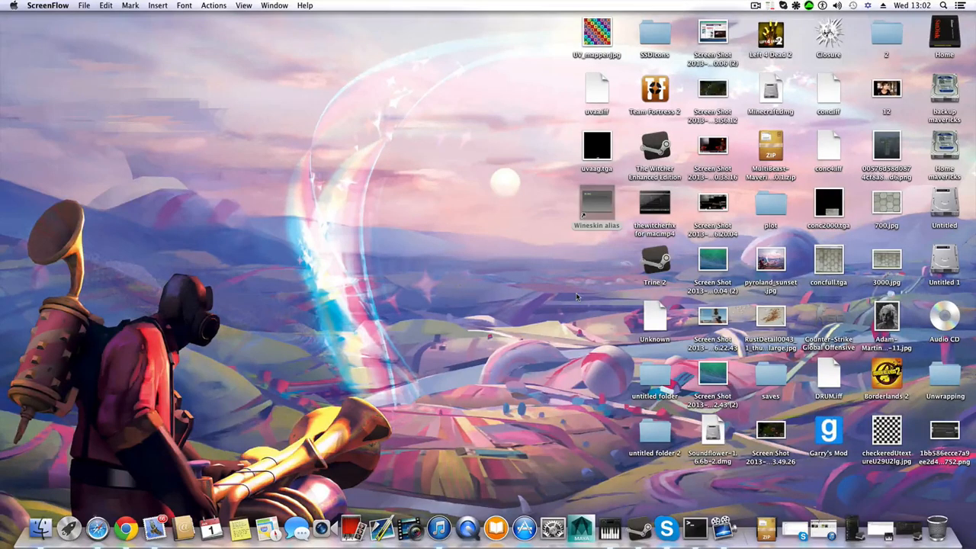
mouse_move(494, 87)
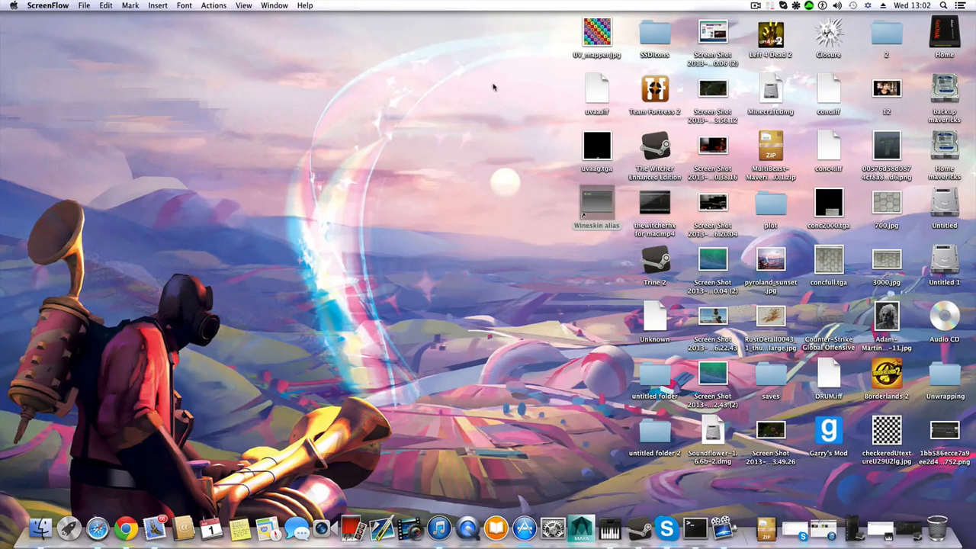
mouse_move(897, 521)
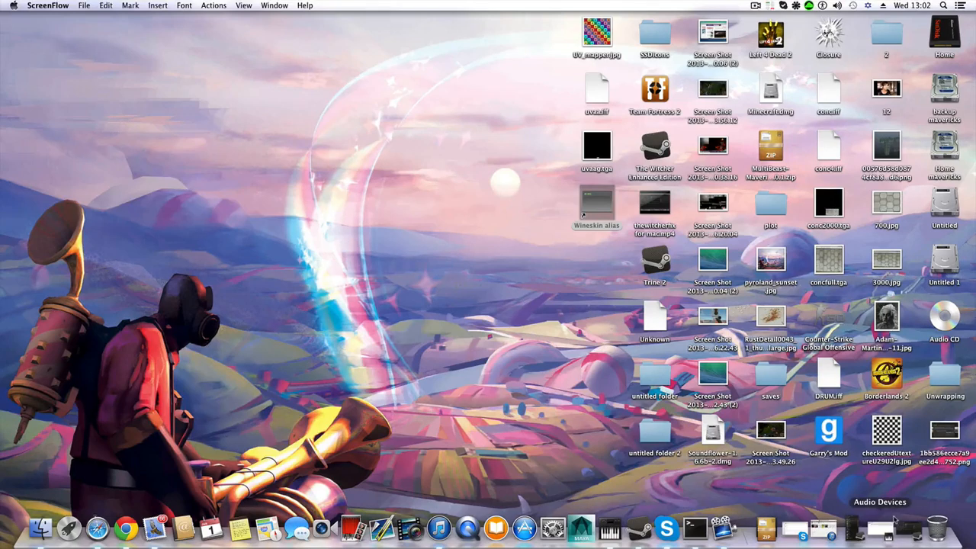
mouse_move(808, 426)
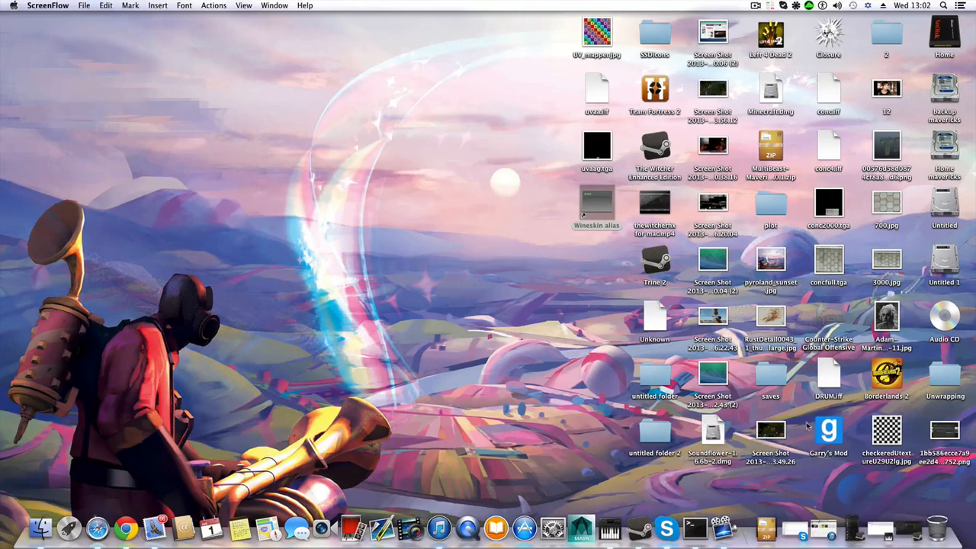
mouse_move(351, 195)
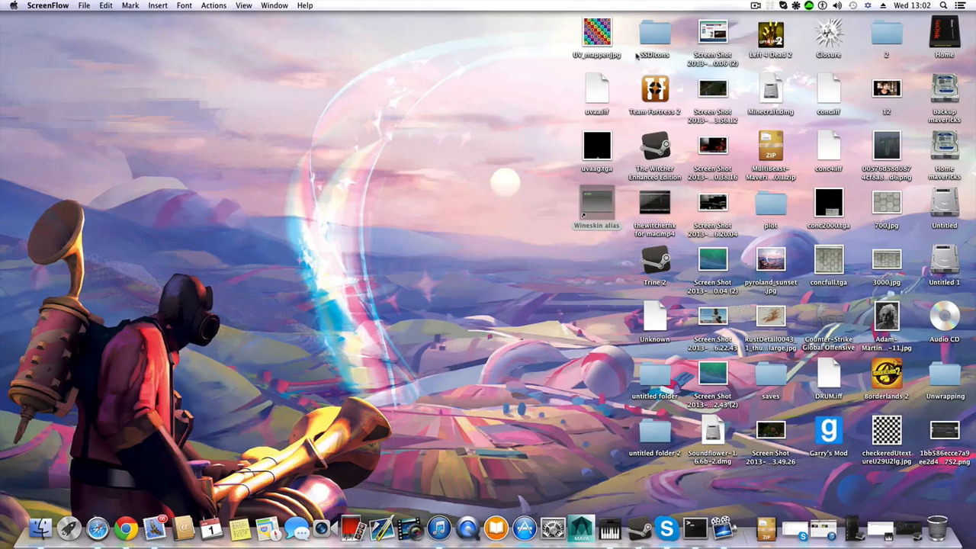
mouse_move(25, 146)
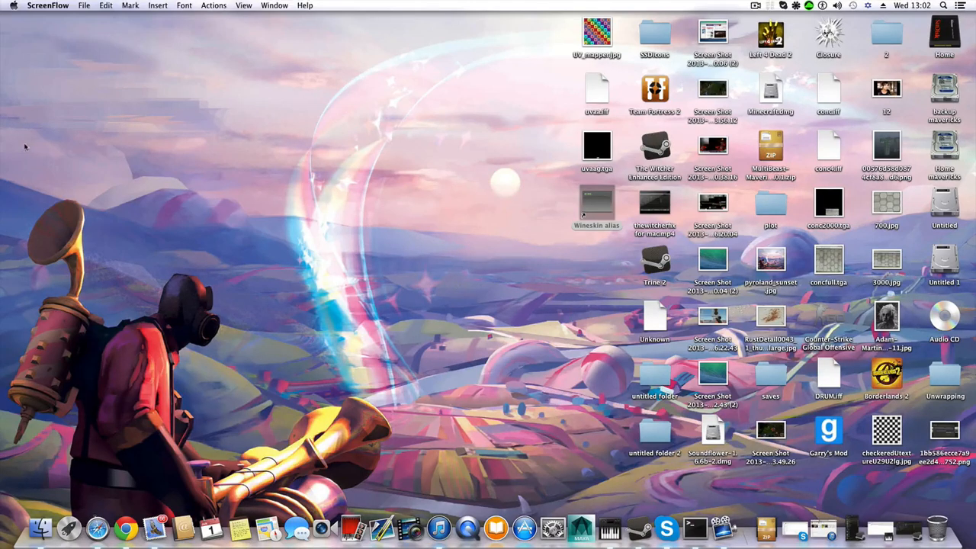
- View the About This Mac details, then close that window and the Steam library window
click(14, 6)
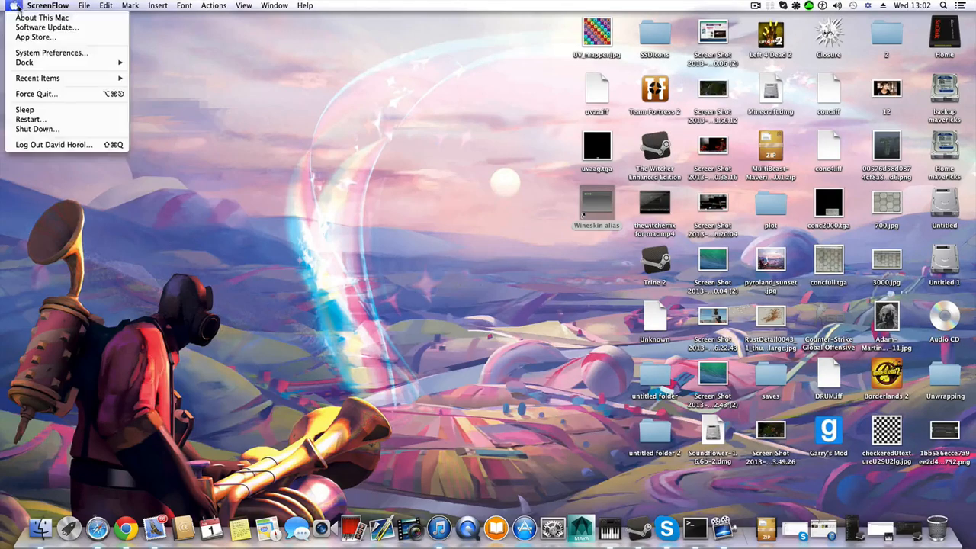
click(41, 17)
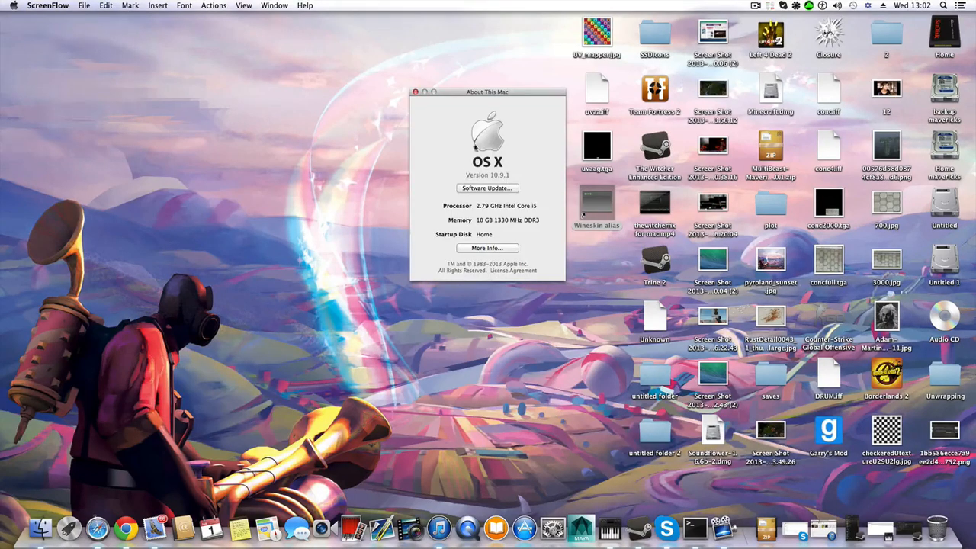
drag(487, 92, 417, 89)
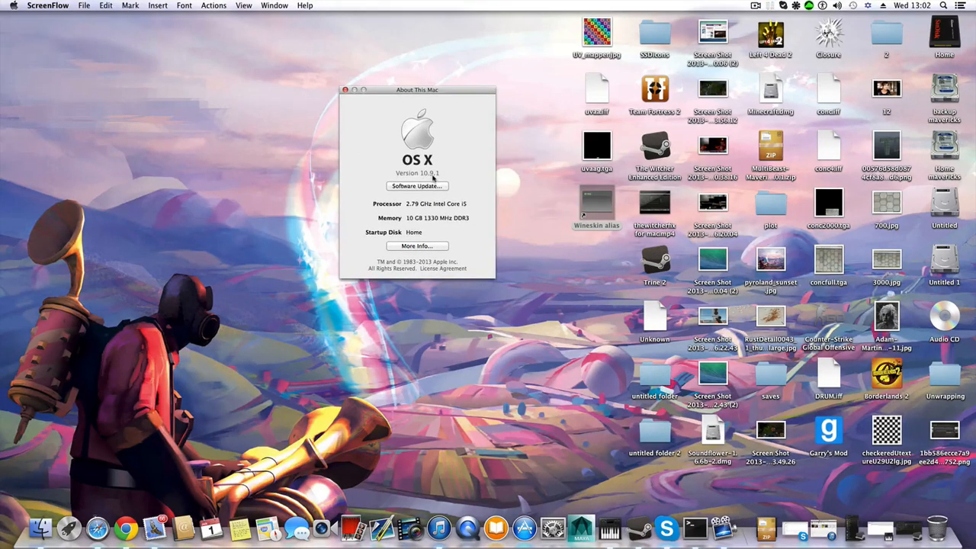
mouse_move(346, 104)
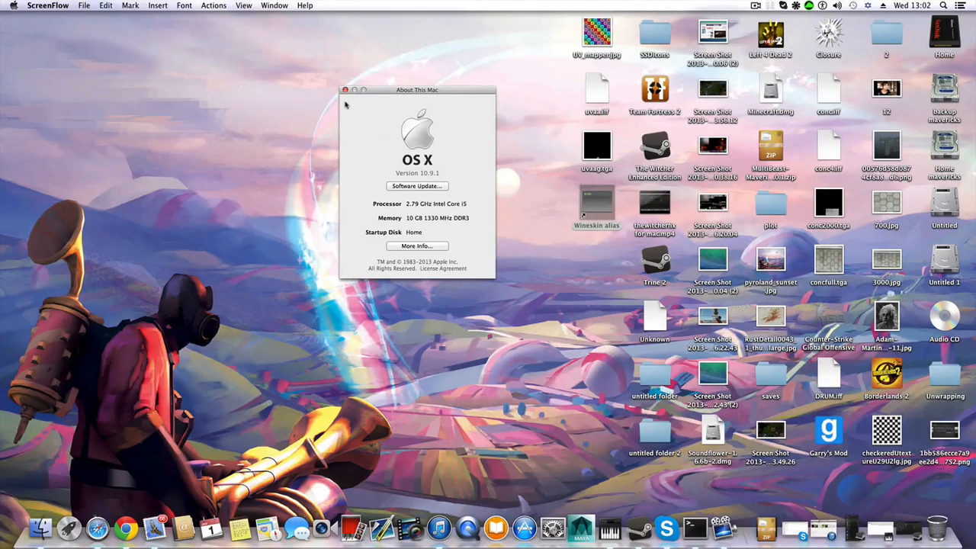
click(345, 90)
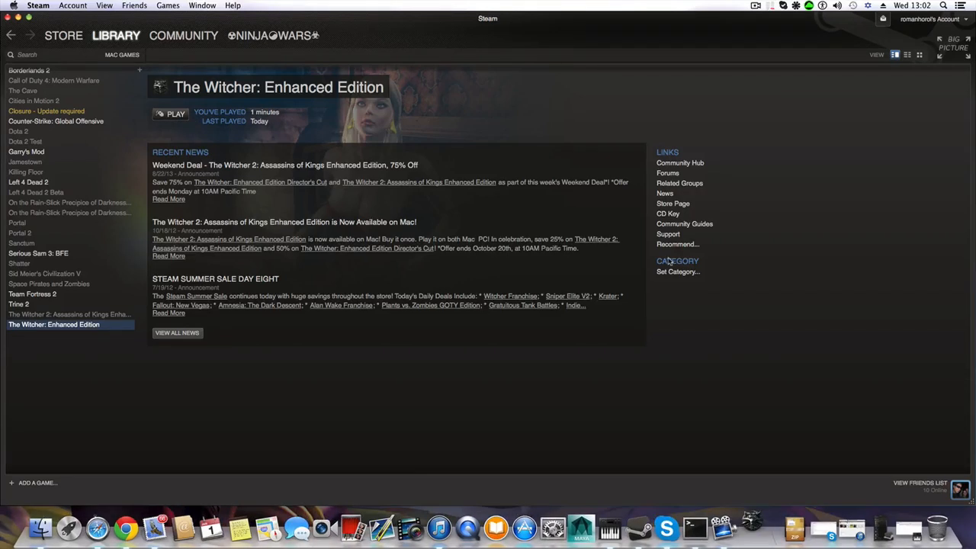
click(175, 113)
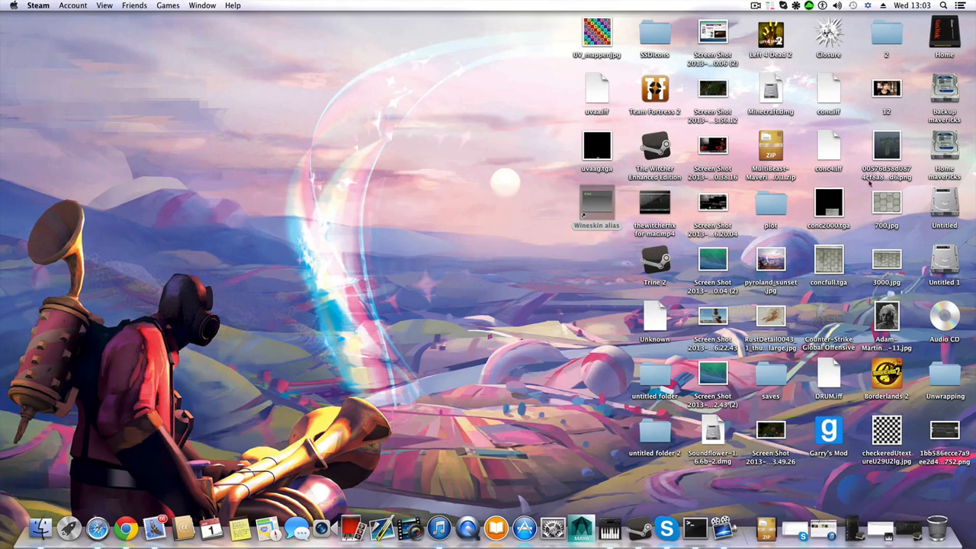
mouse_move(547, 242)
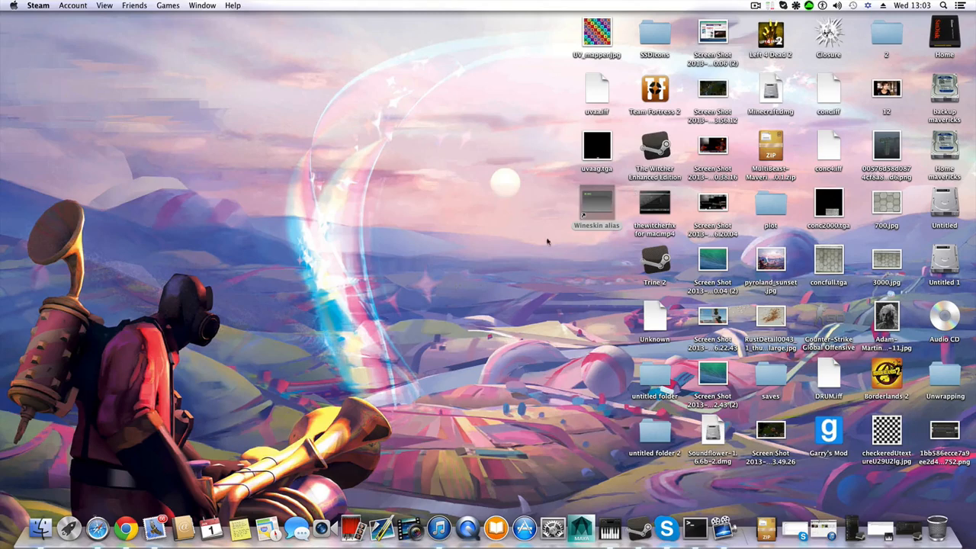
mouse_move(40, 395)
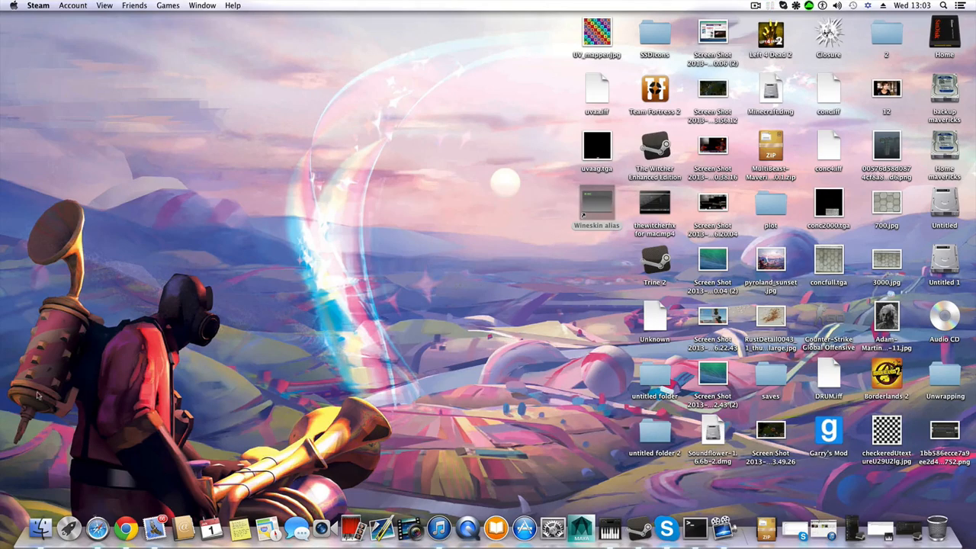
- Open a new Finder window on Applications and select the Steam app
click(42, 528)
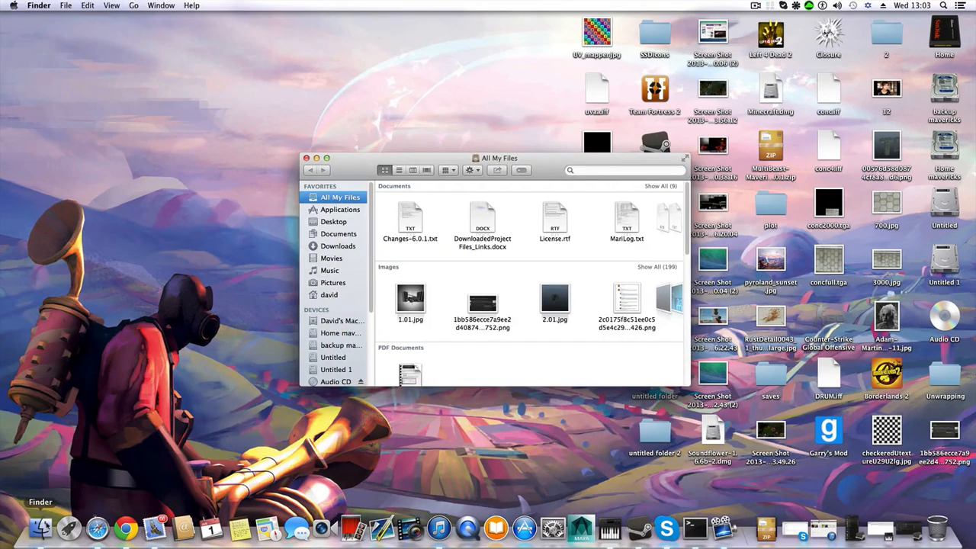
click(340, 209)
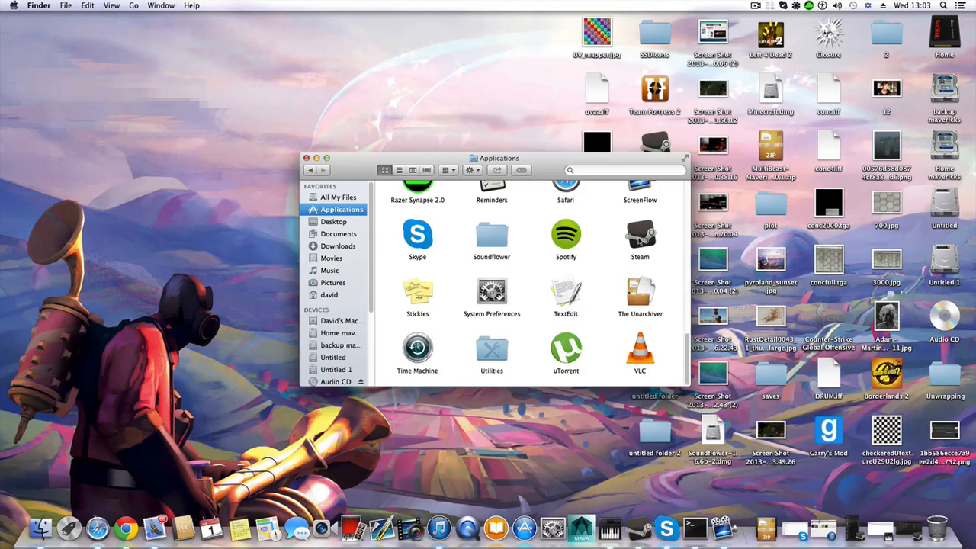
click(640, 235)
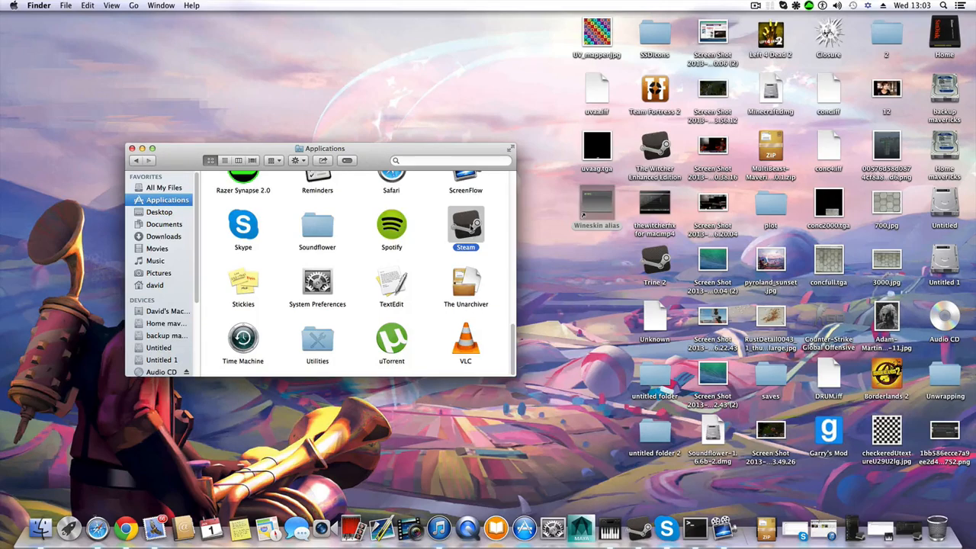
- Show Steam's package contents and open its Contents > MacOS folder
right_click(465, 225)
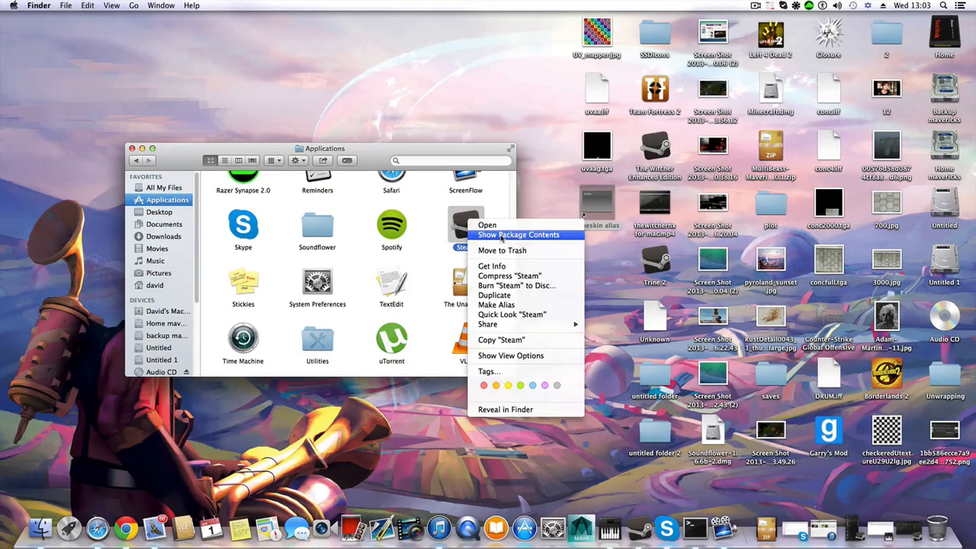
click(519, 234)
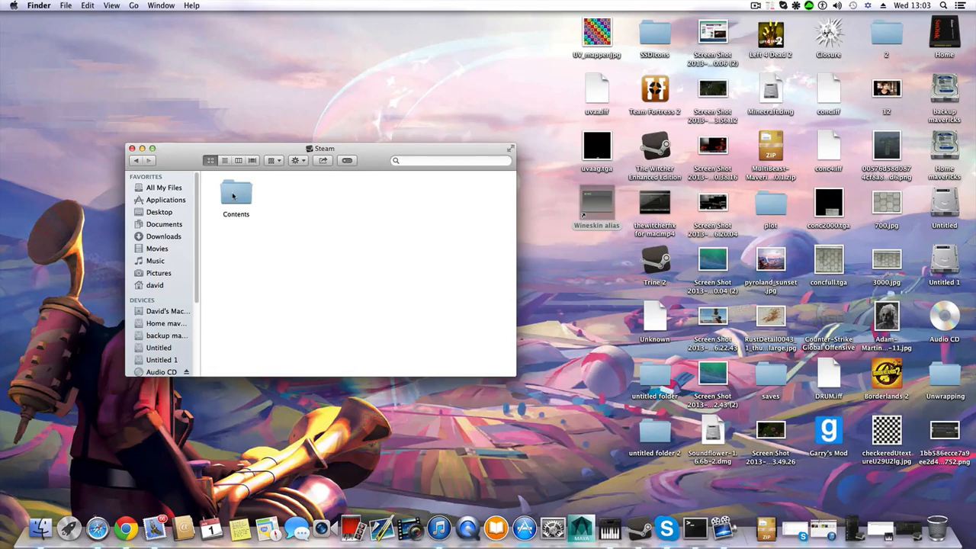
double_click(236, 192)
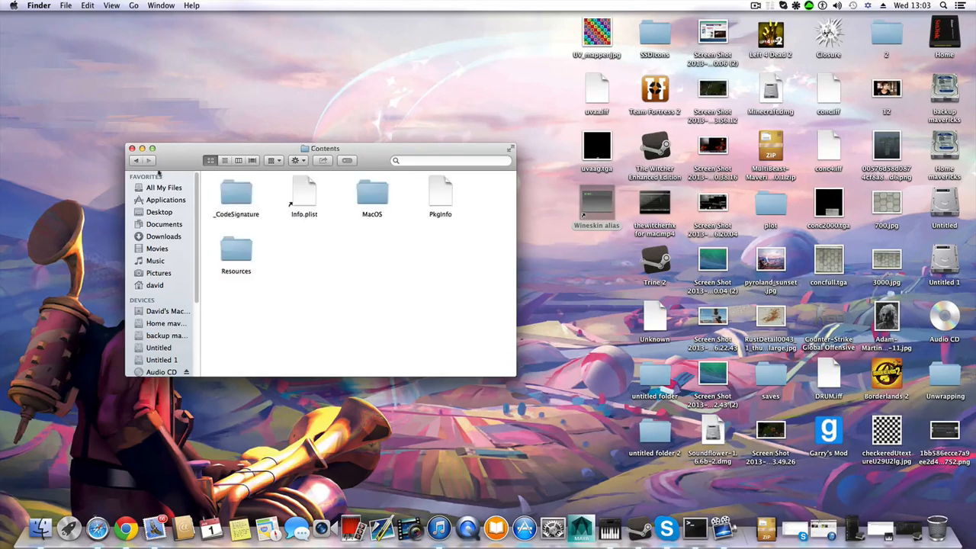
double_click(372, 194)
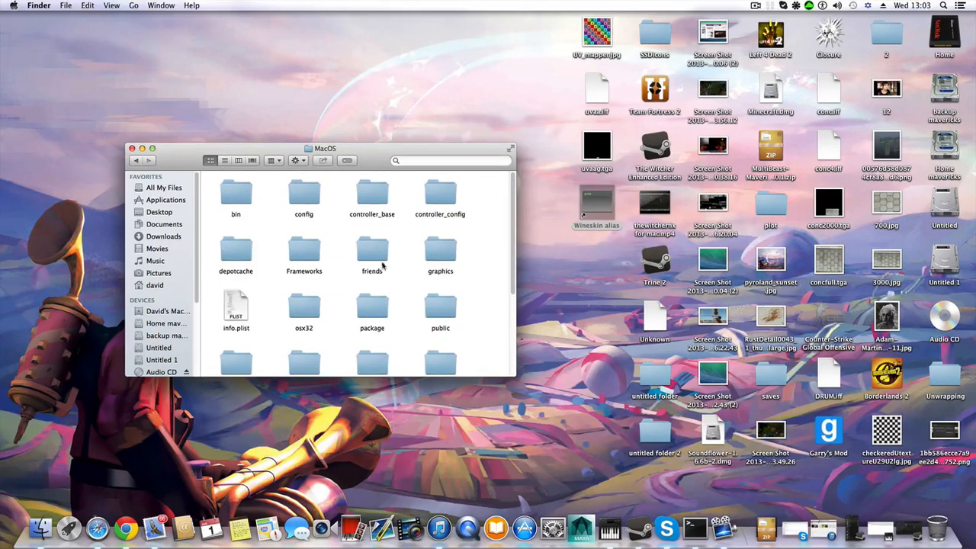
- Scroll the MacOS folder to reveal steam, steam.icns, steam.sh and tenfoot
scroll(down, 3)
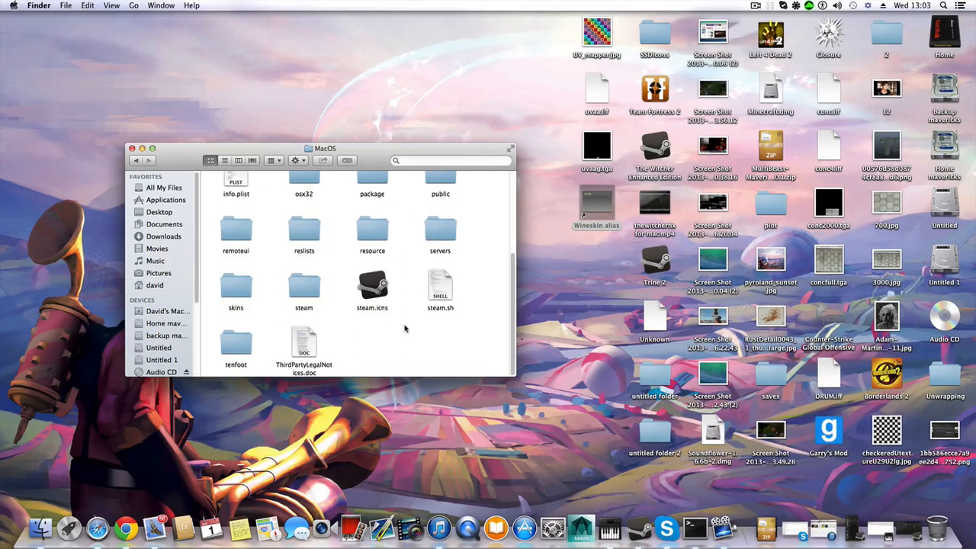
mouse_move(405, 151)
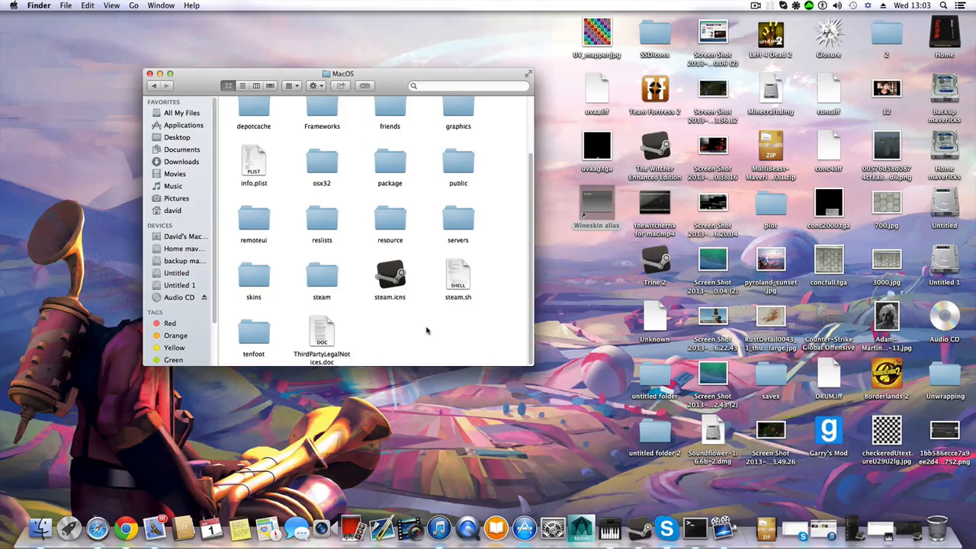
mouse_move(404, 343)
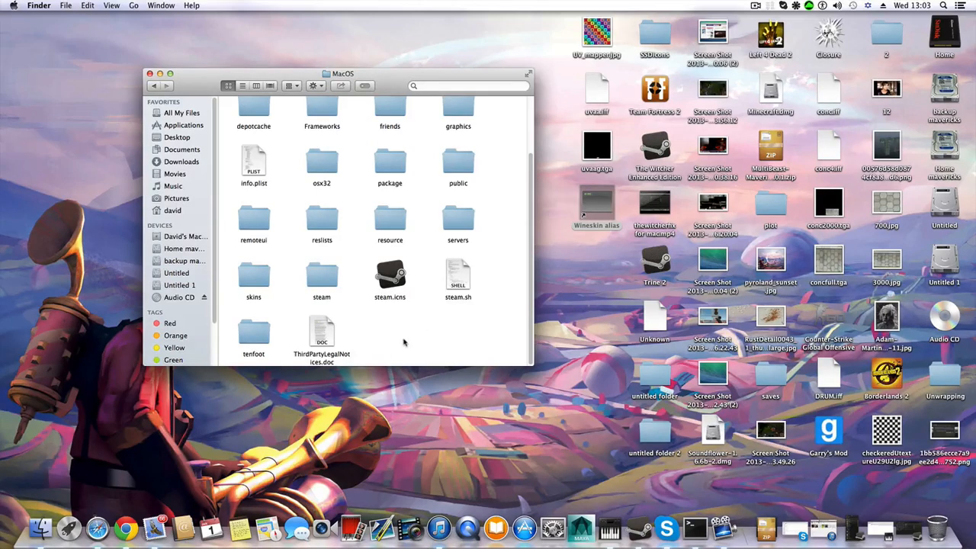
mouse_move(392, 342)
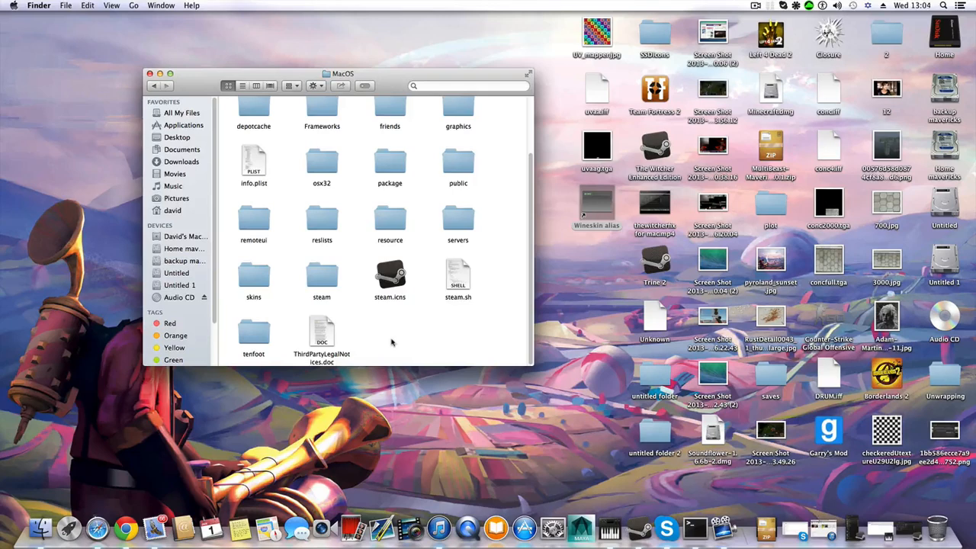
mouse_move(403, 317)
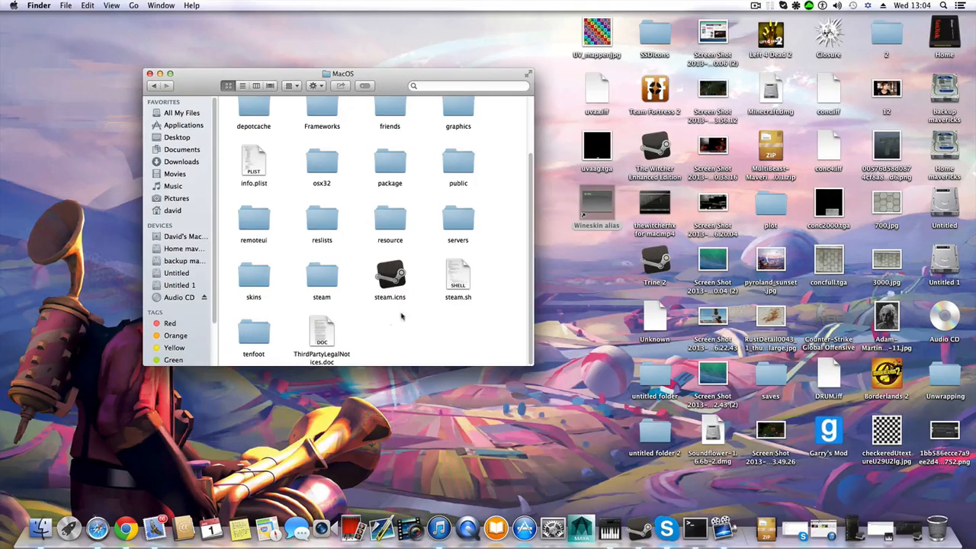
mouse_move(385, 359)
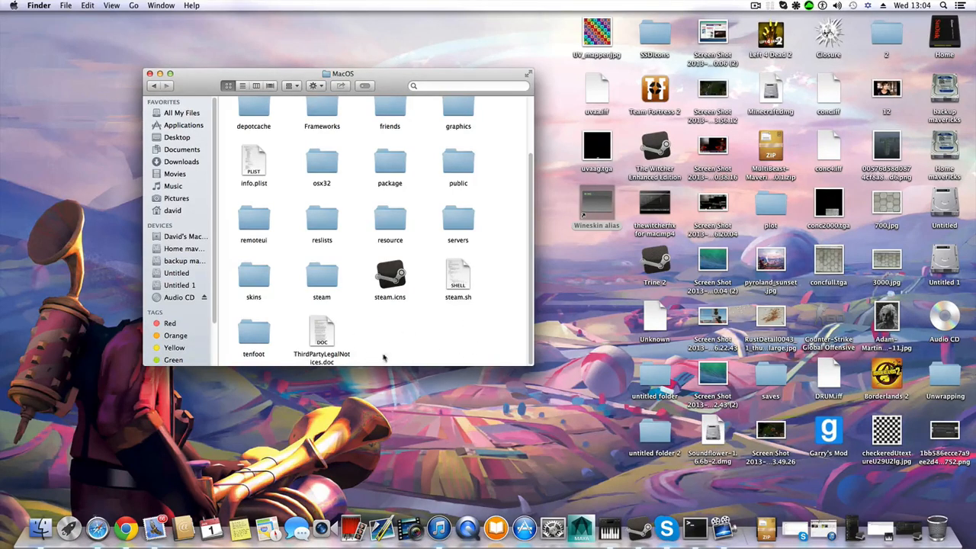
mouse_move(426, 336)
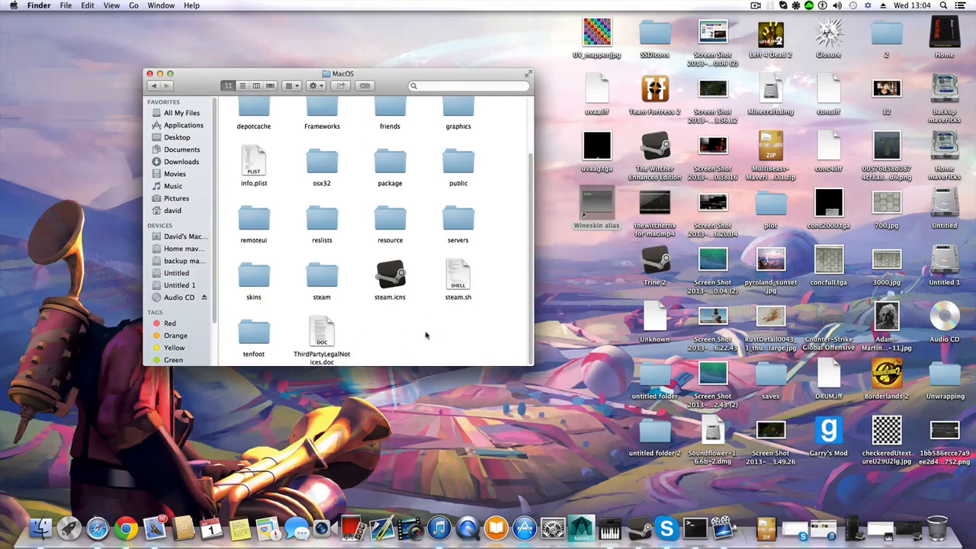
mouse_move(415, 338)
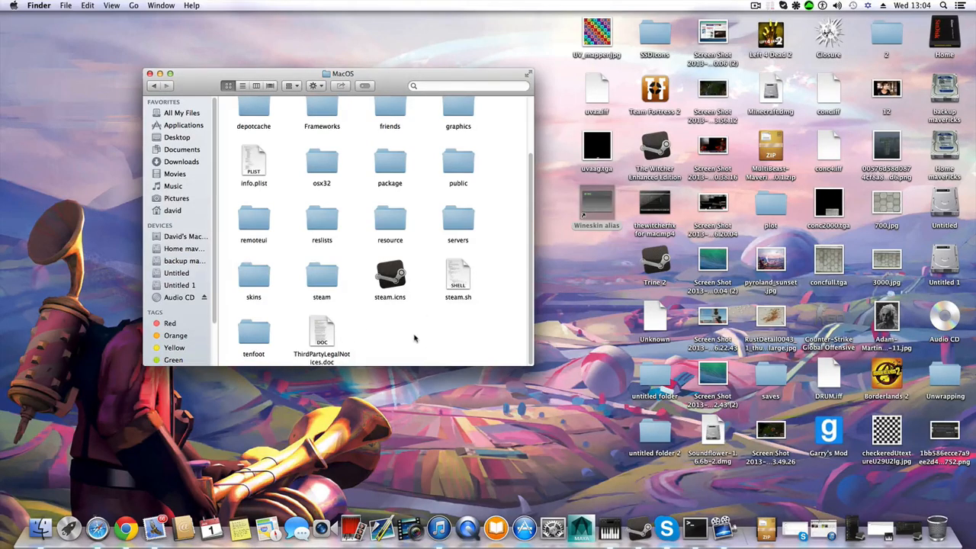
mouse_move(395, 362)
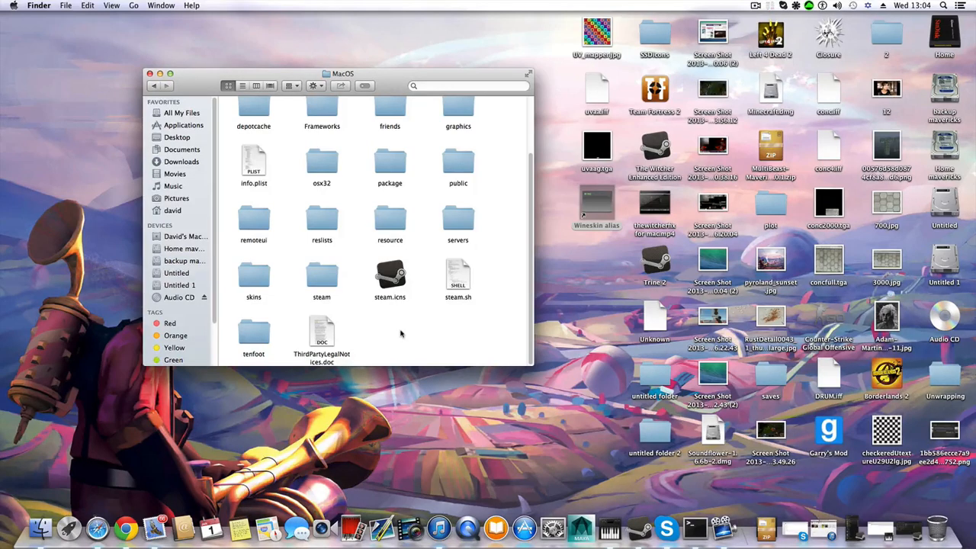
mouse_move(739, 225)
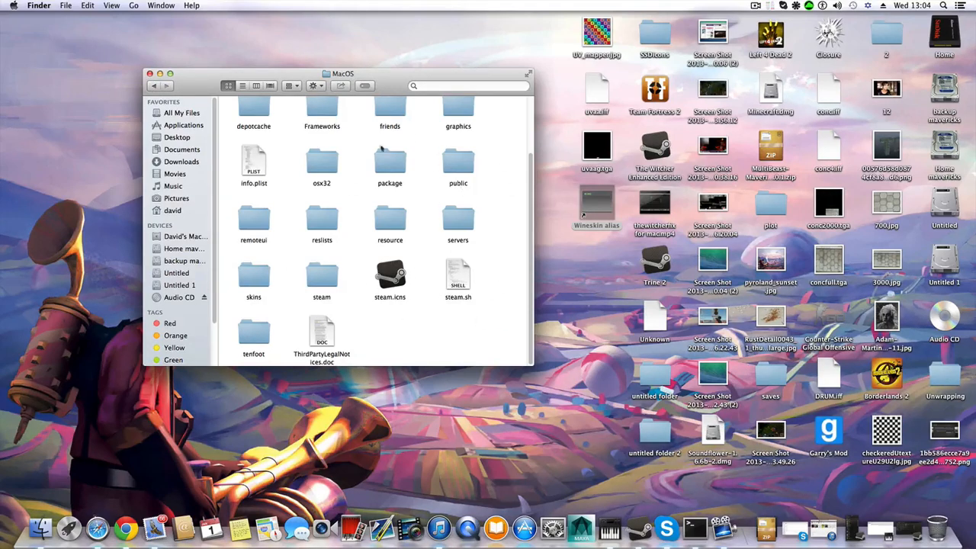
mouse_move(379, 273)
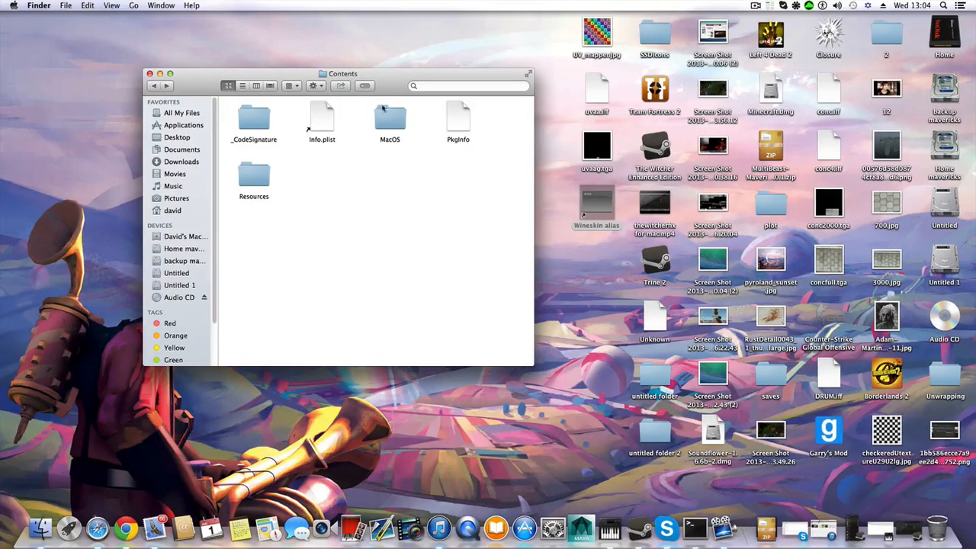
- Browse SteamLibrary > SteamApps > common > The Witcher Enhanced Edition and select The Witcher (10.41 GB)
click(184, 124)
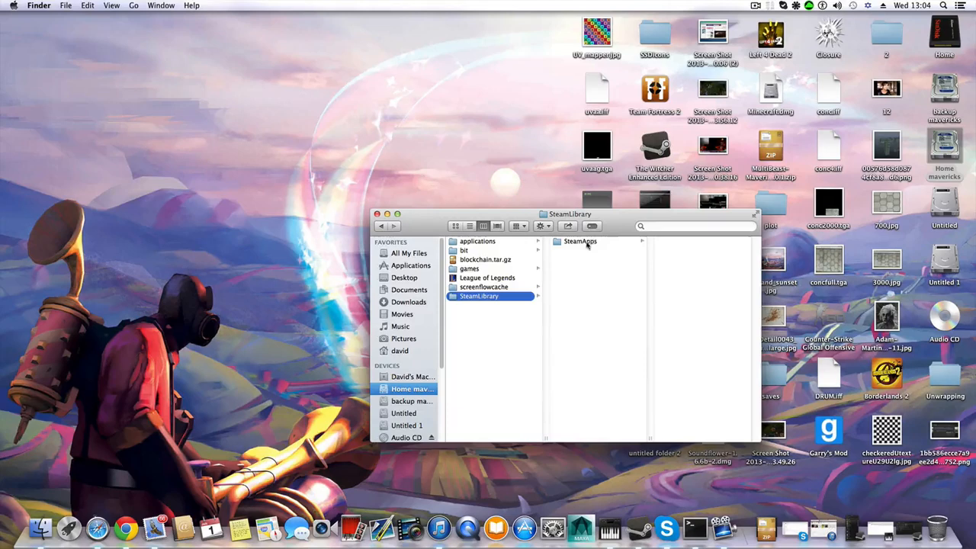
click(580, 241)
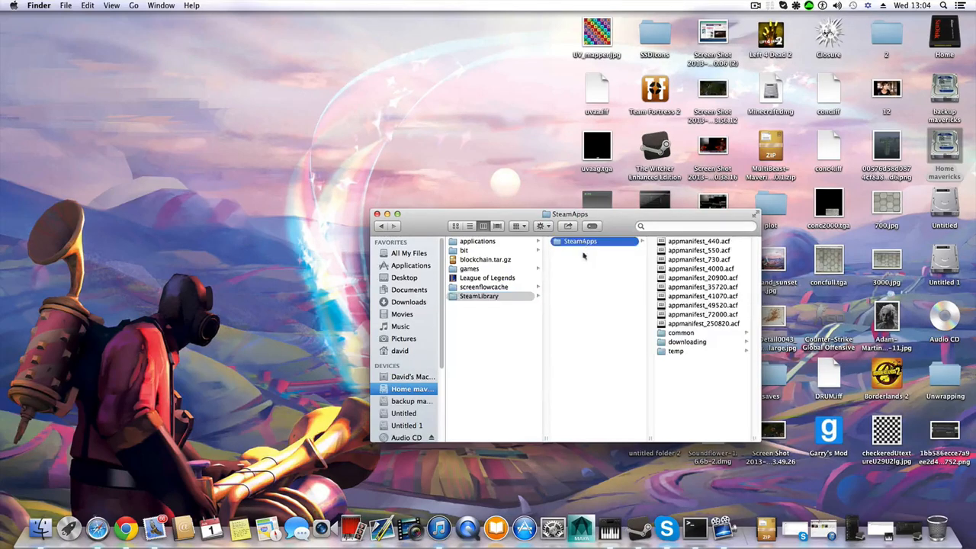
click(681, 332)
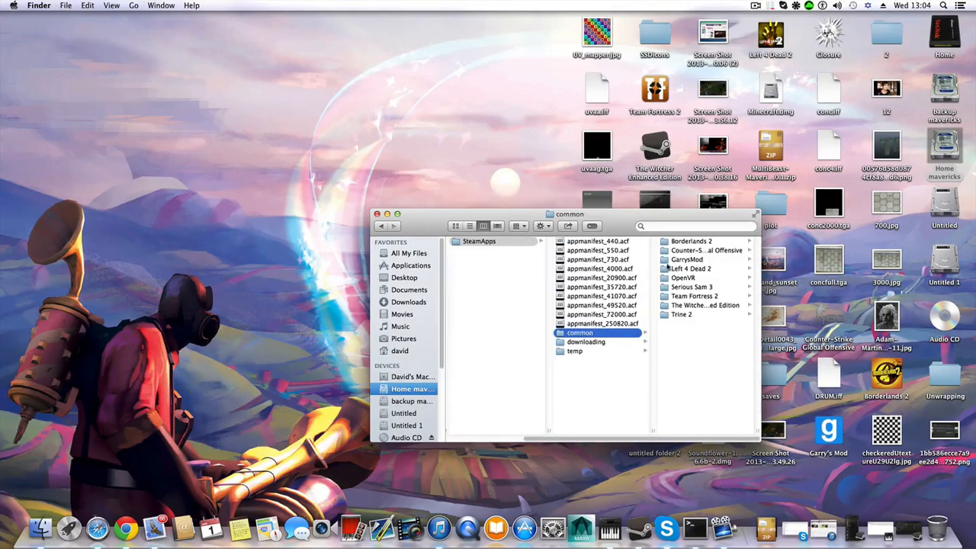
mouse_move(683, 220)
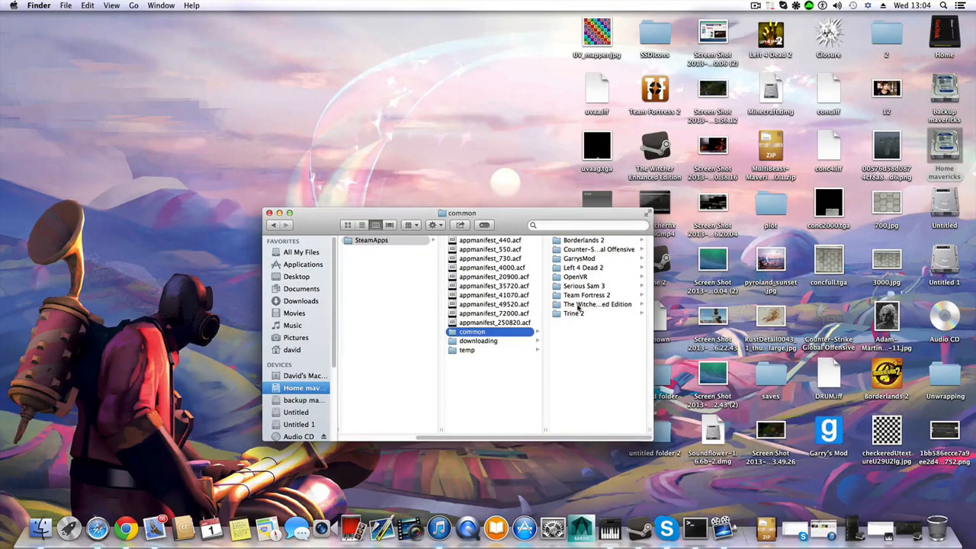
click(597, 304)
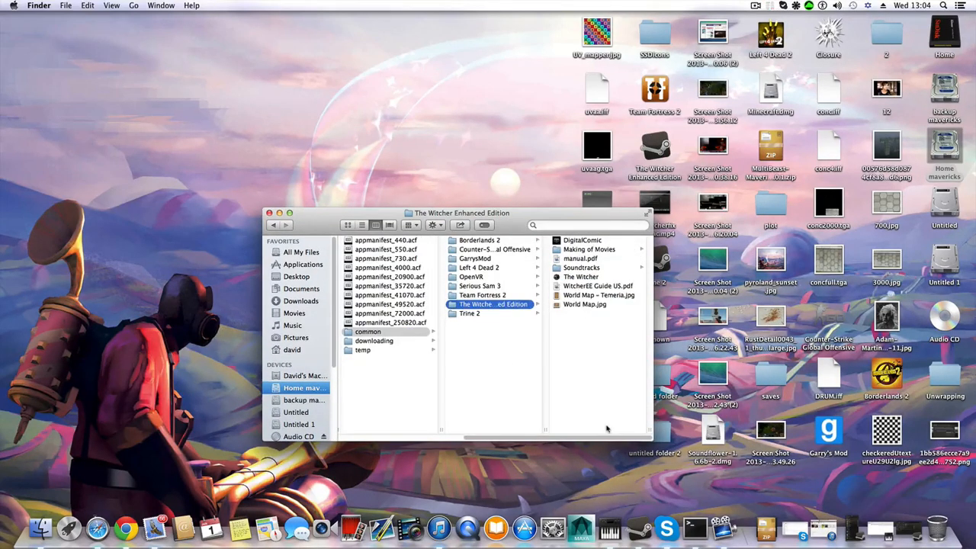
click(581, 277)
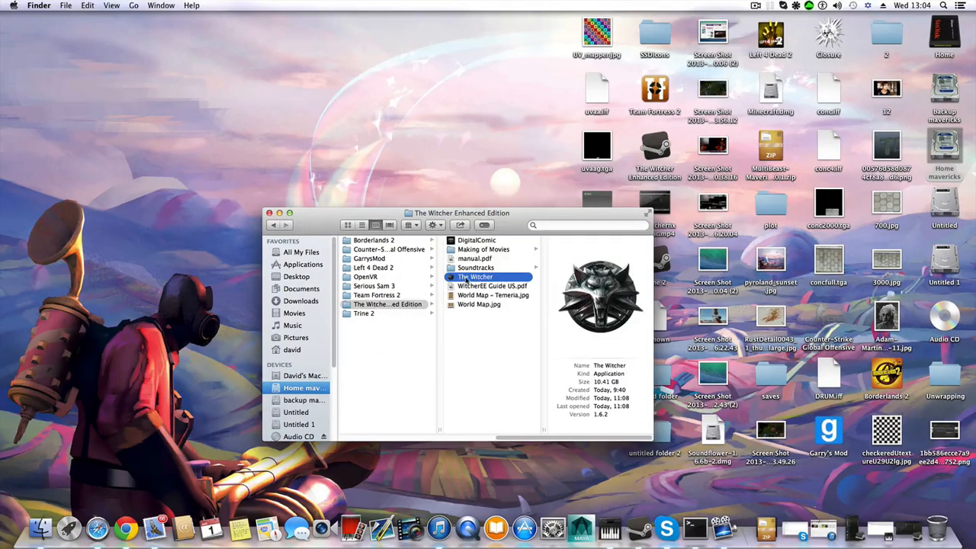
- Open The Witcher's package contents down to Contents > Frameworks > bin and select Wineskin
right_click(475, 277)
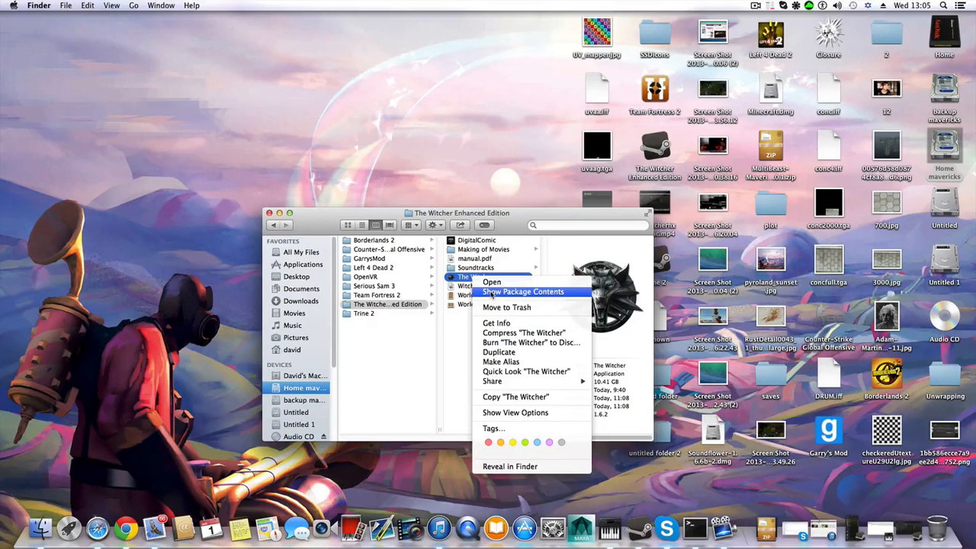
click(522, 292)
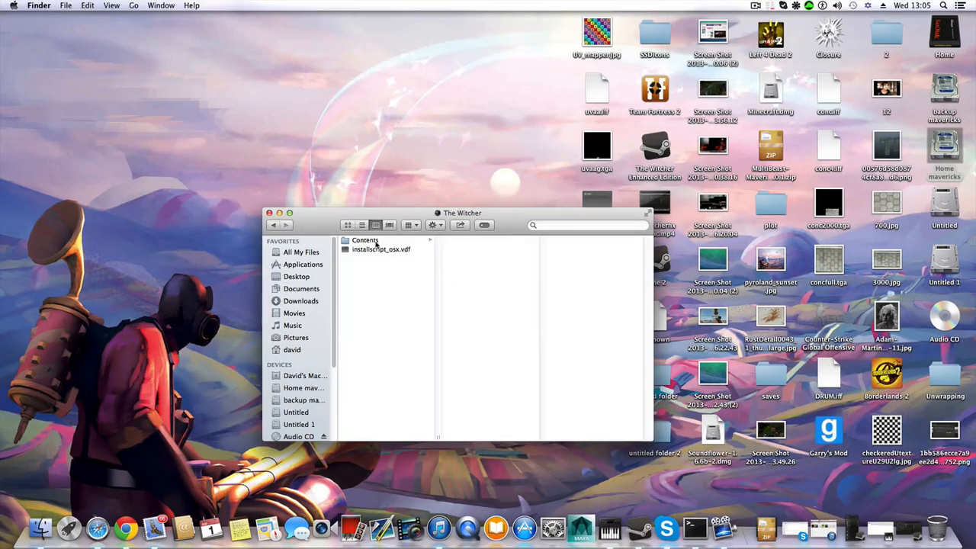
click(365, 240)
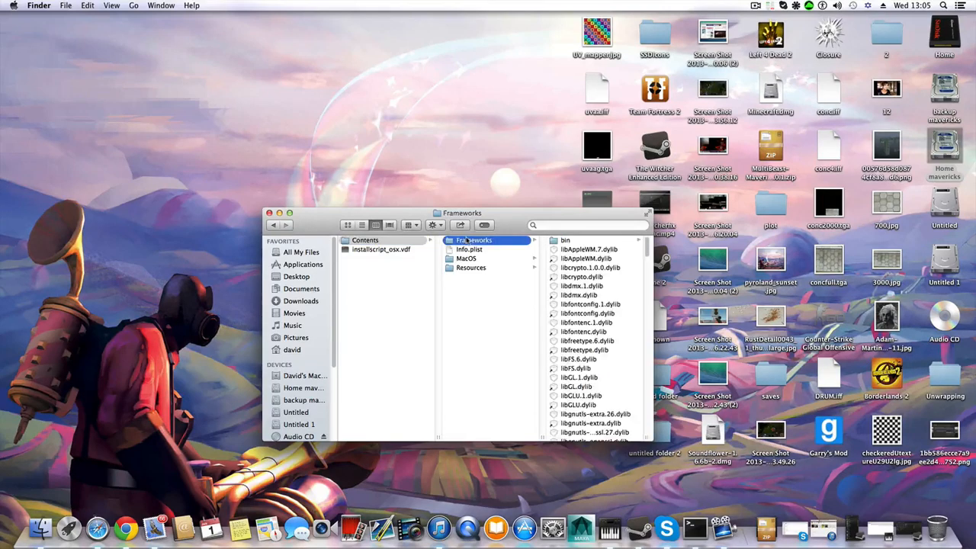
click(565, 239)
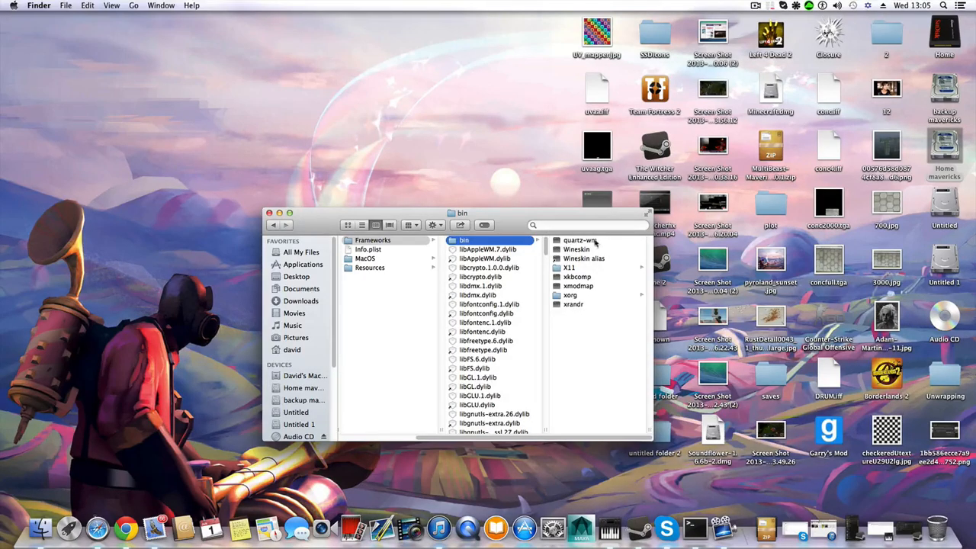
mouse_move(594, 299)
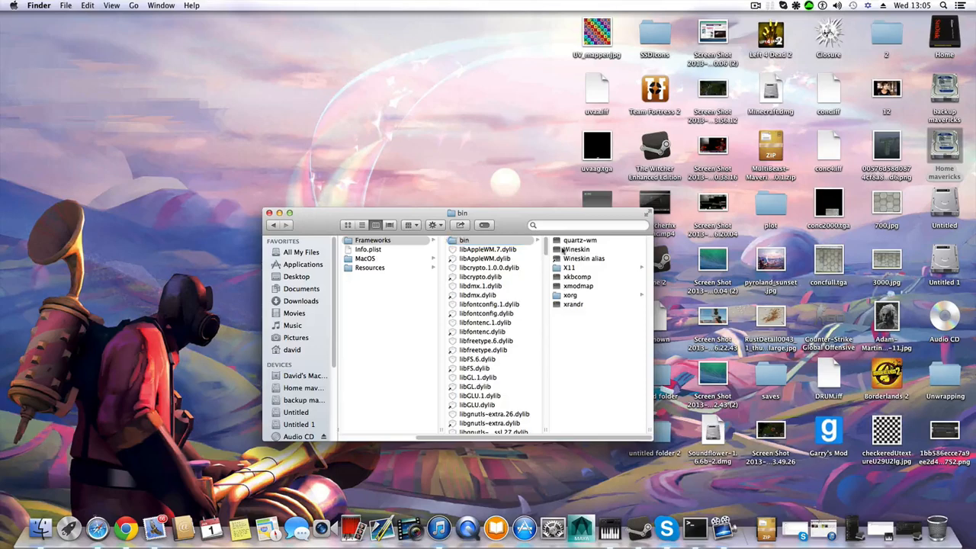
click(577, 249)
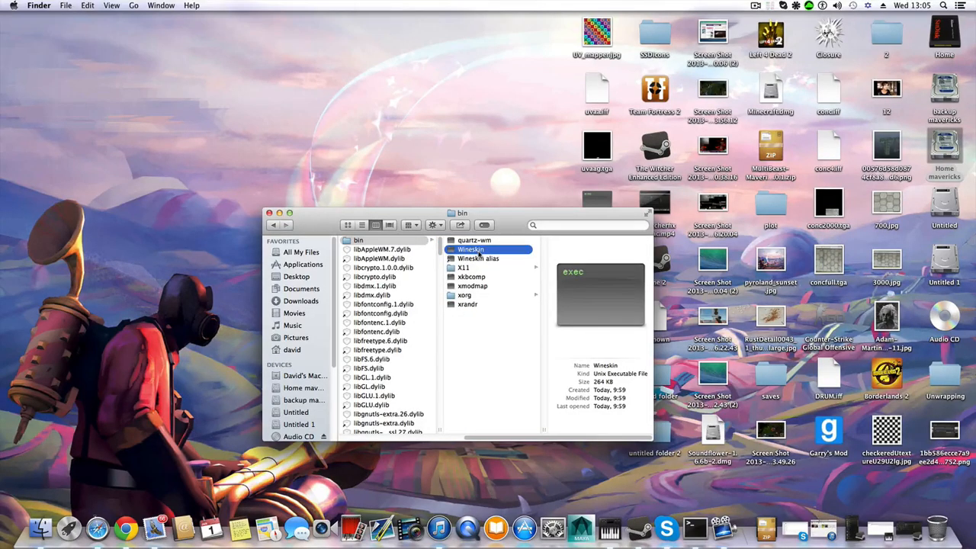
- Make a Wineskin alias, drag it to the desktop, and trash the duplicate 'Wineskin alias 2'
right_click(471, 249)
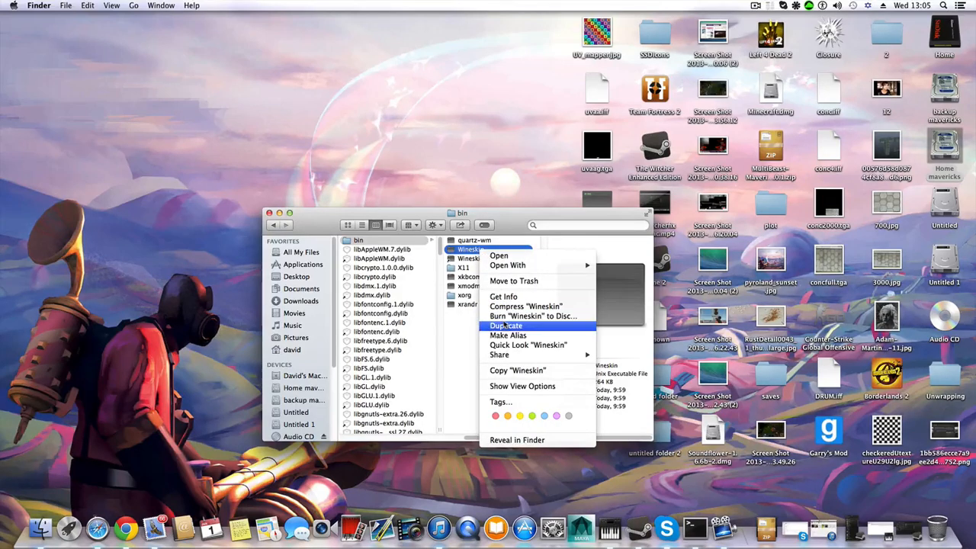
mouse_move(508, 336)
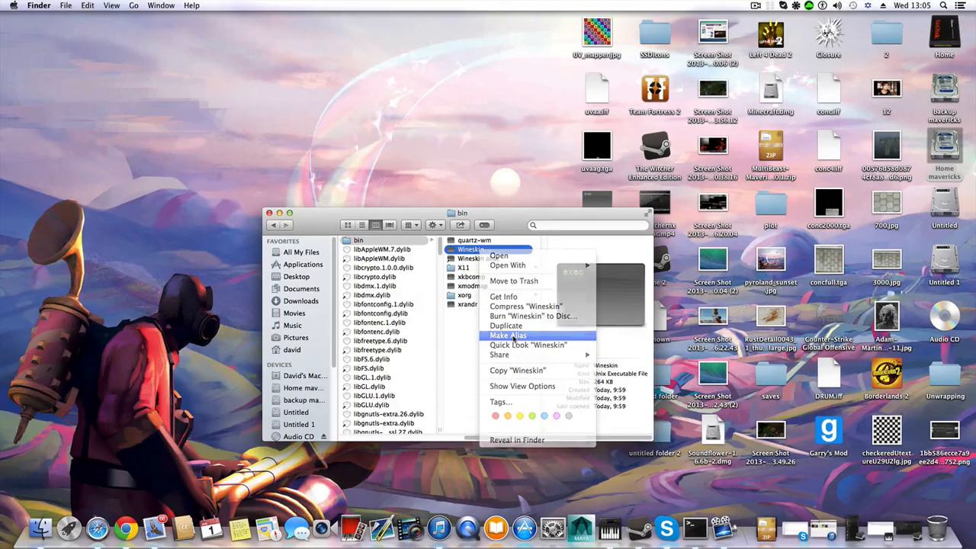
click(508, 336)
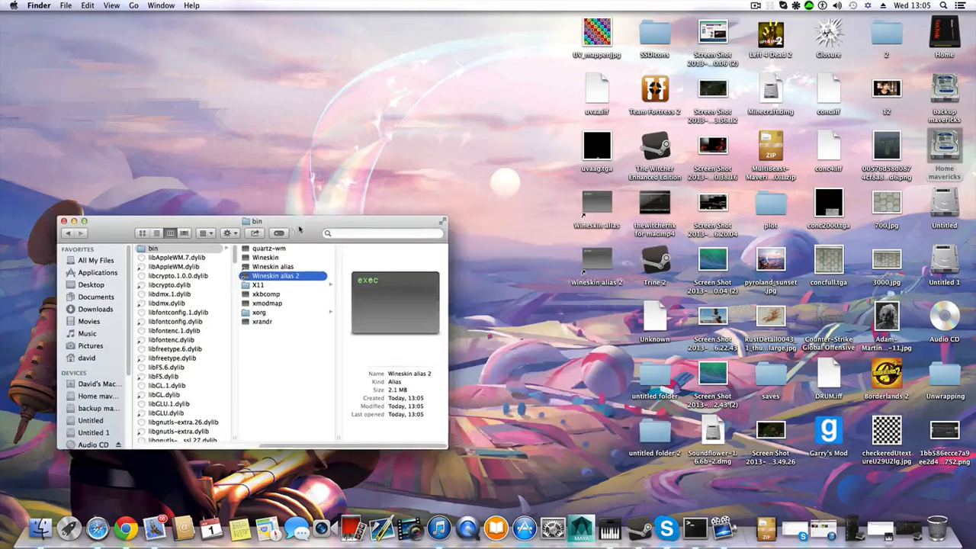
drag(257, 221, 307, 176)
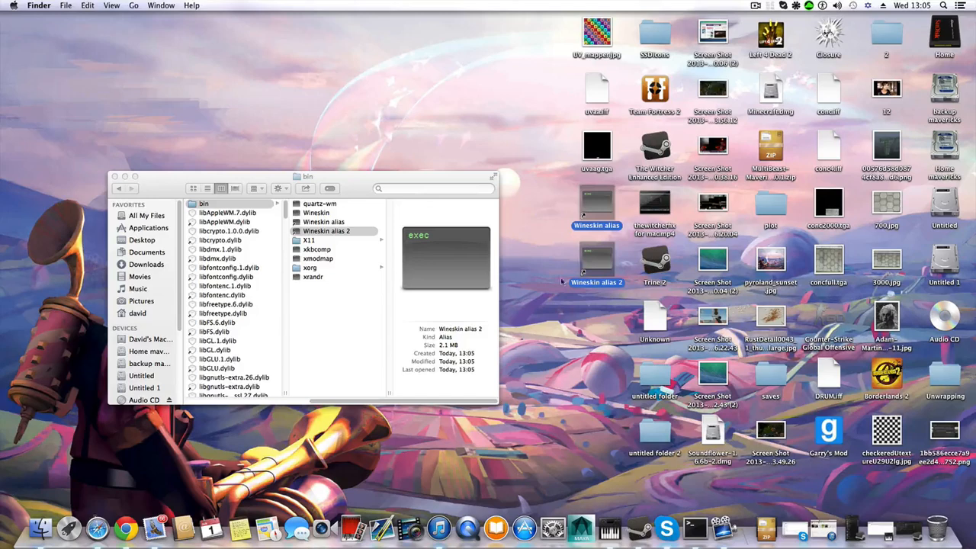
right_click(597, 263)
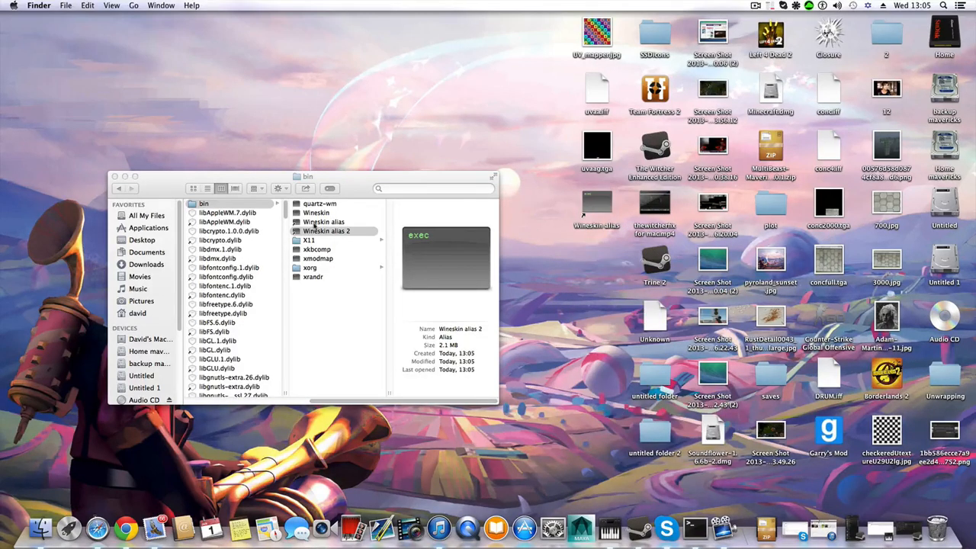
click(316, 212)
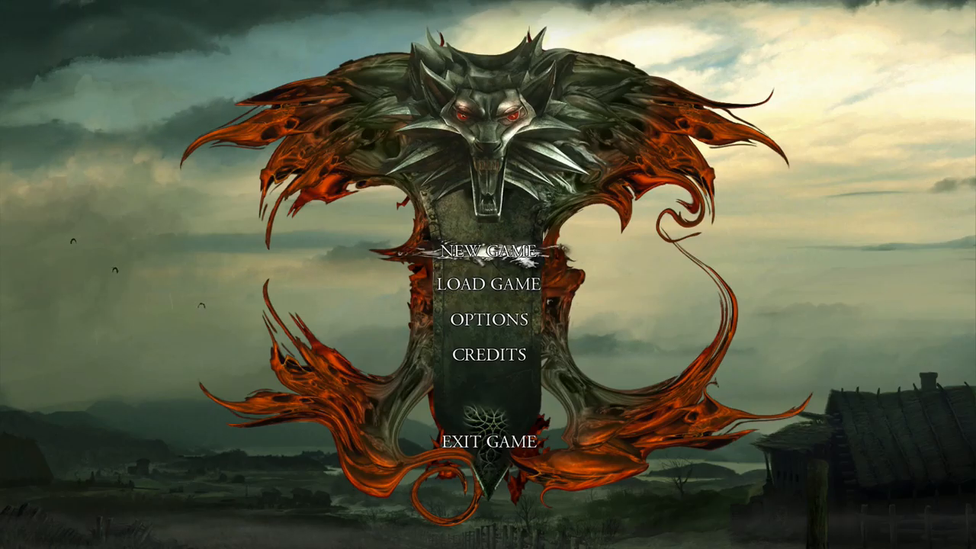
- Start a New Game, dismiss both Picking Up Items tips, and exit the game
click(489, 253)
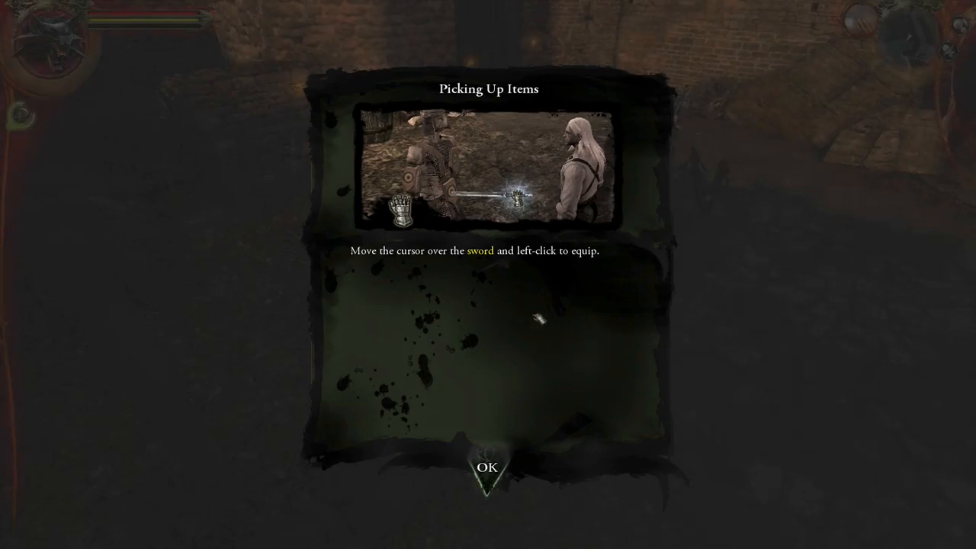
click(488, 467)
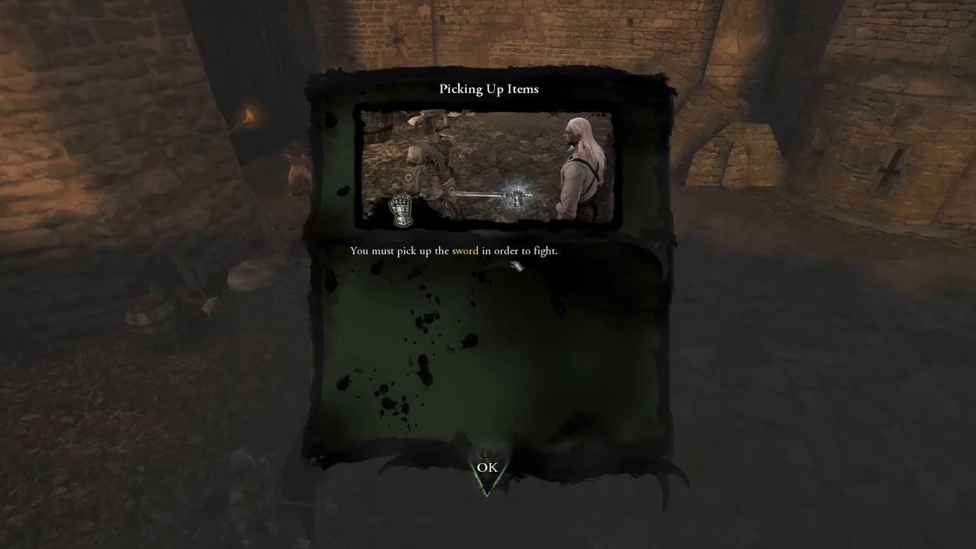
click(489, 468)
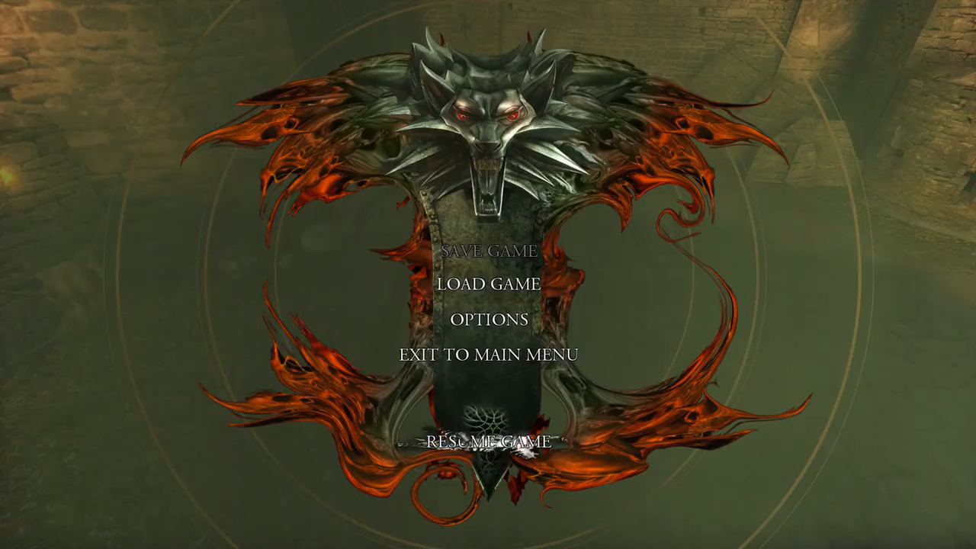
click(489, 353)
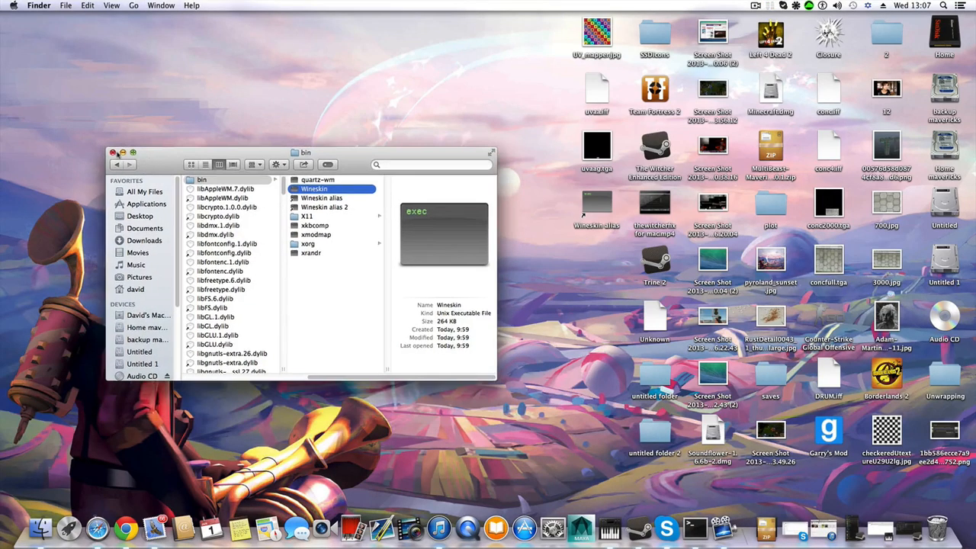
- Close the bin folder Finder window, leaving the desktop with the Wineskin alias
click(113, 152)
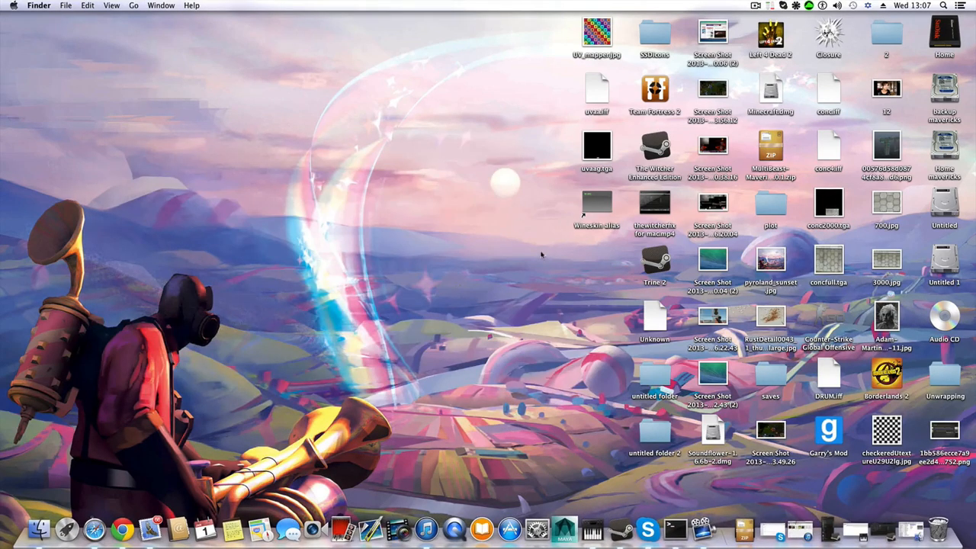
mouse_move(665, 351)
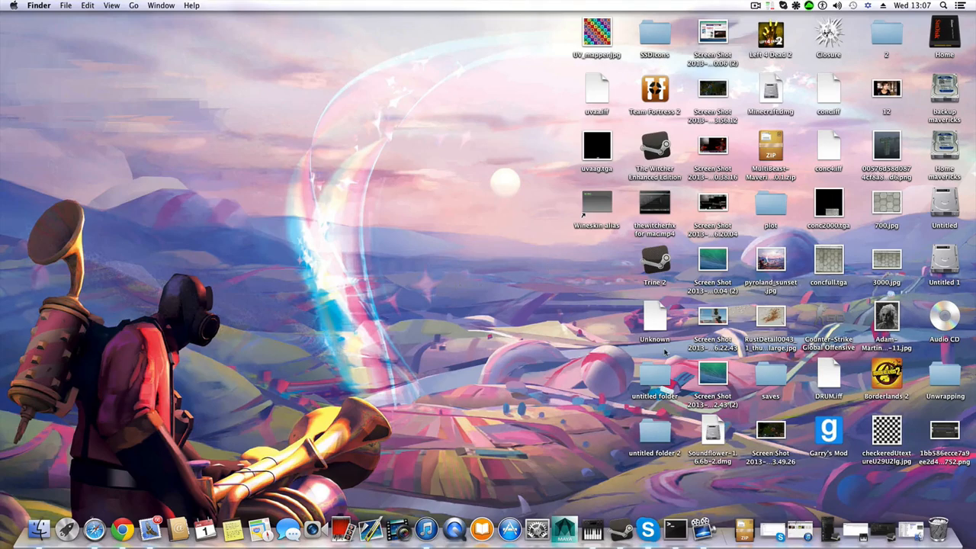
mouse_move(172, 467)
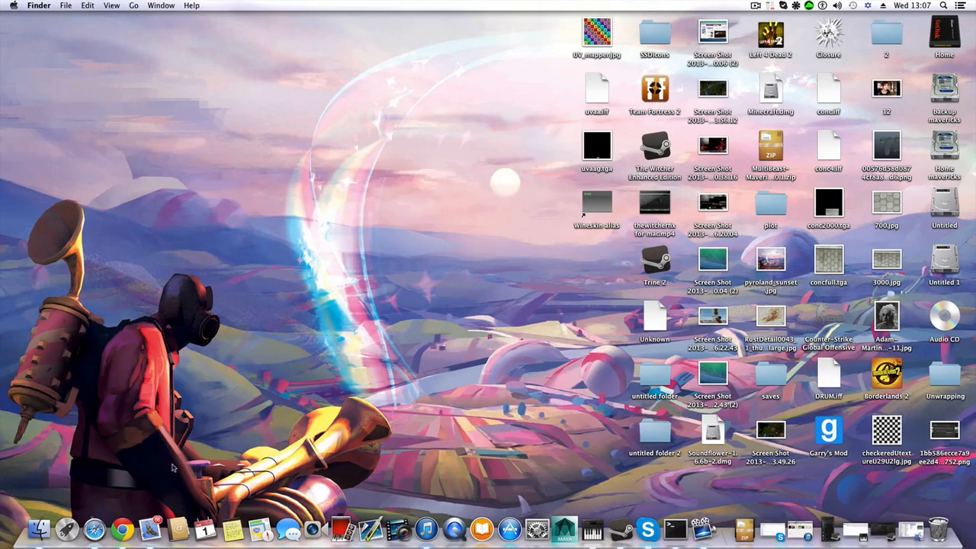